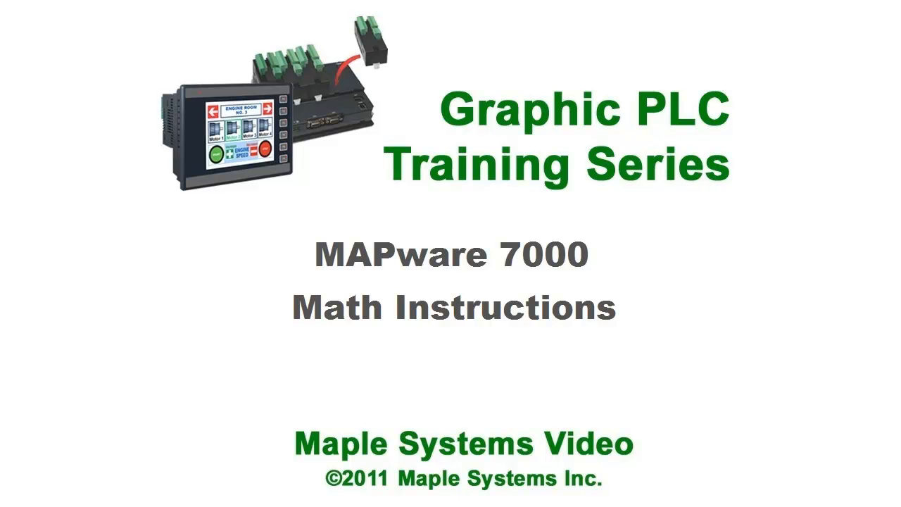
Open the Math instruction list to start the ADD-W rung summing D00000 and D00002
left_click(204, 39)
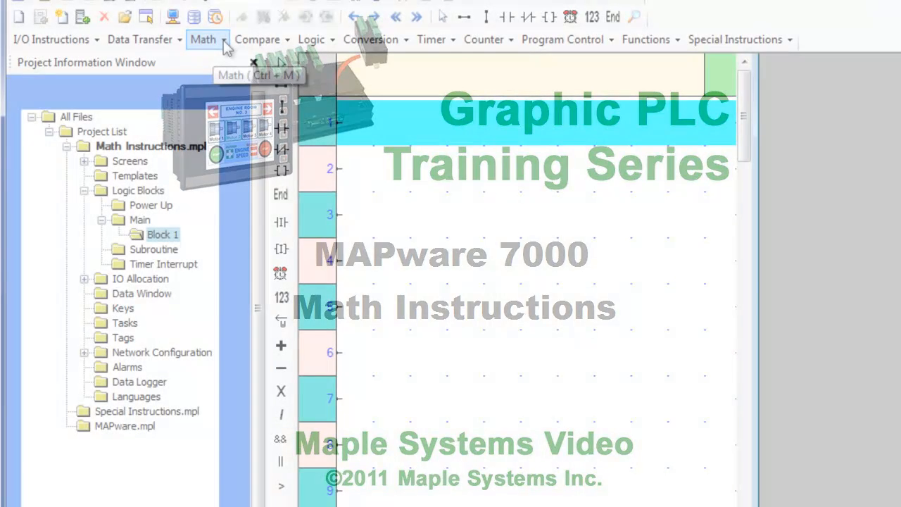
left_click(204, 38)
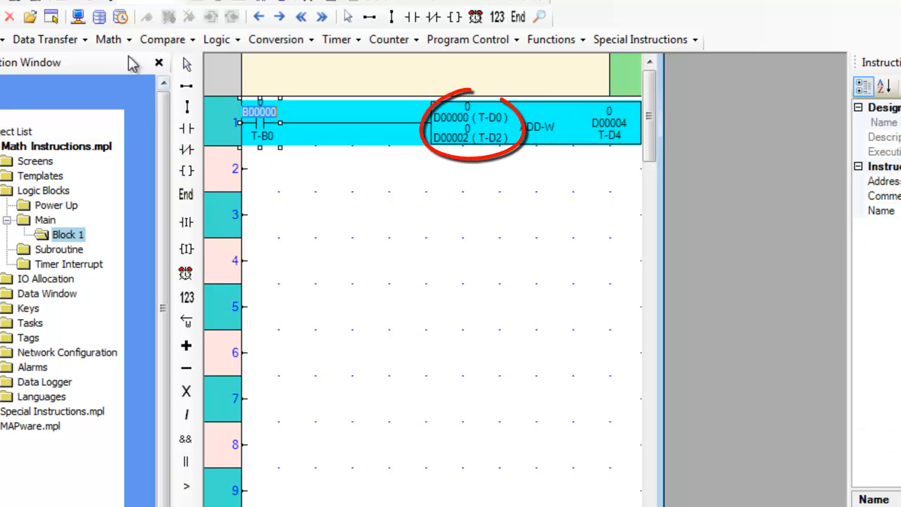
mouse_move(112, 39)
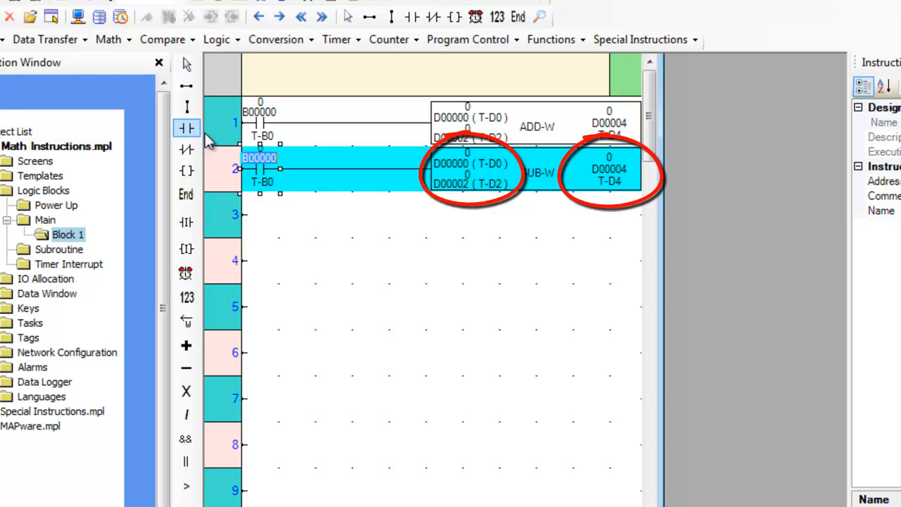
Insert an Addition with Carry (ADDC-W) instruction on rung 3
left_click(108, 38)
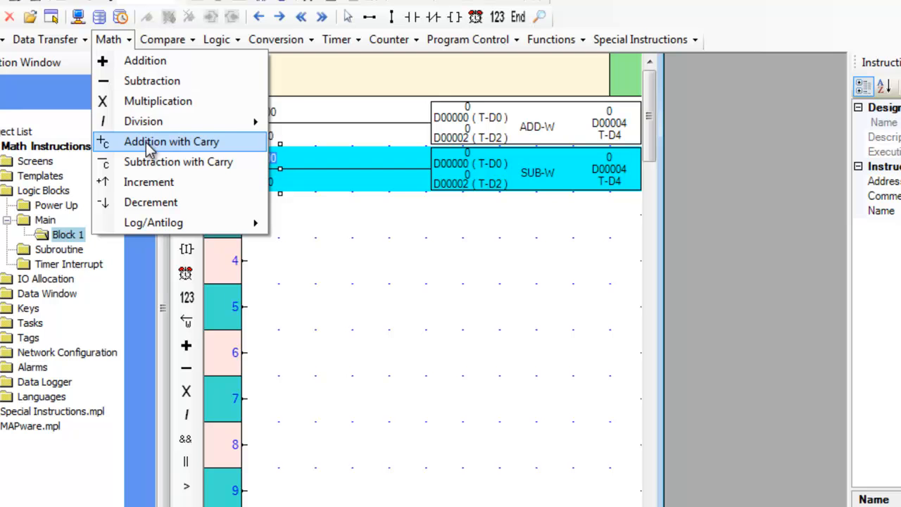
left_click(172, 142)
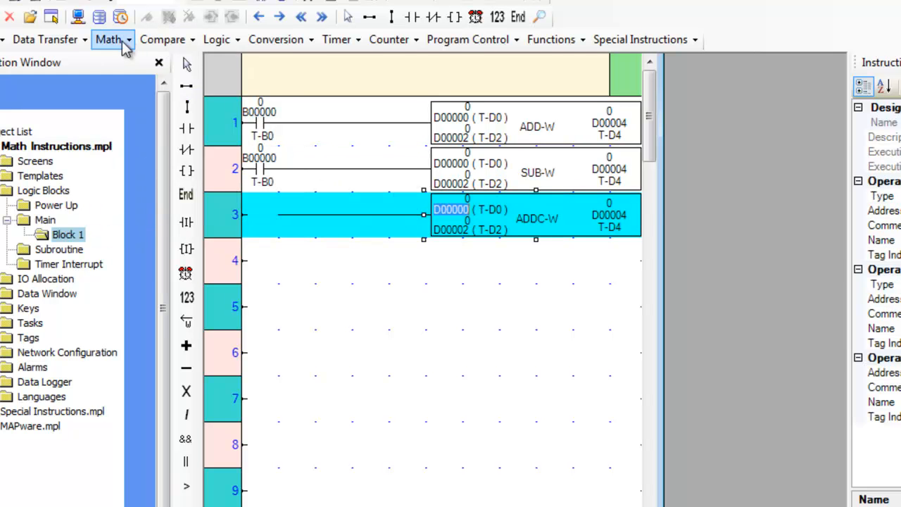
mouse_move(472, 284)
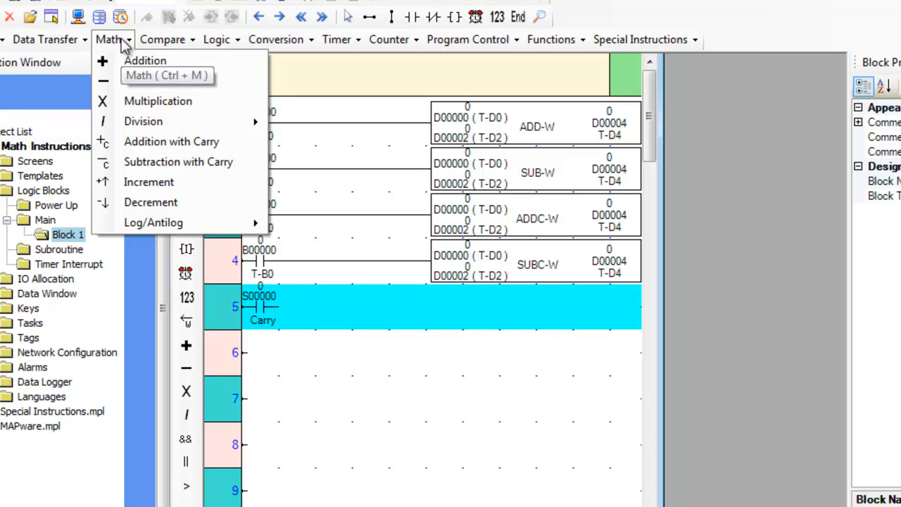
Add multiplication on rung 6 and word division on rung 7, then view division types
left_click(157, 101)
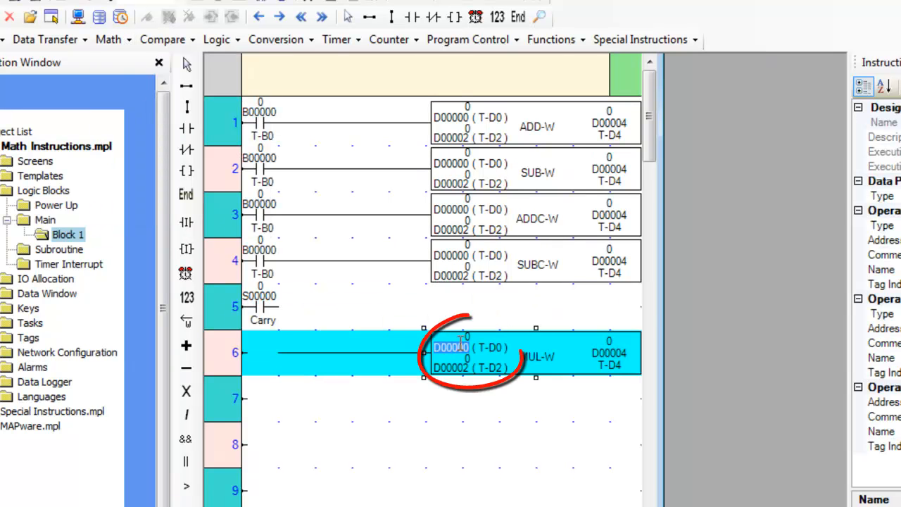
mouse_move(187, 128)
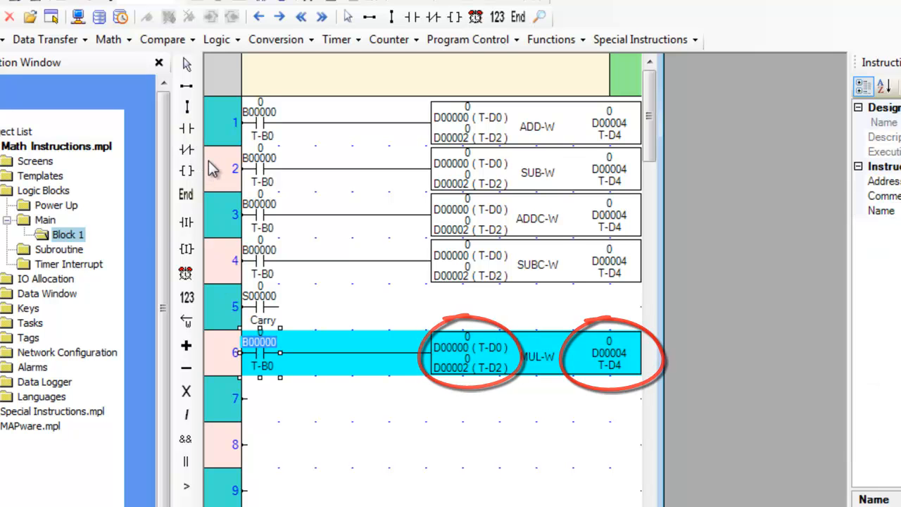
left_click(108, 39)
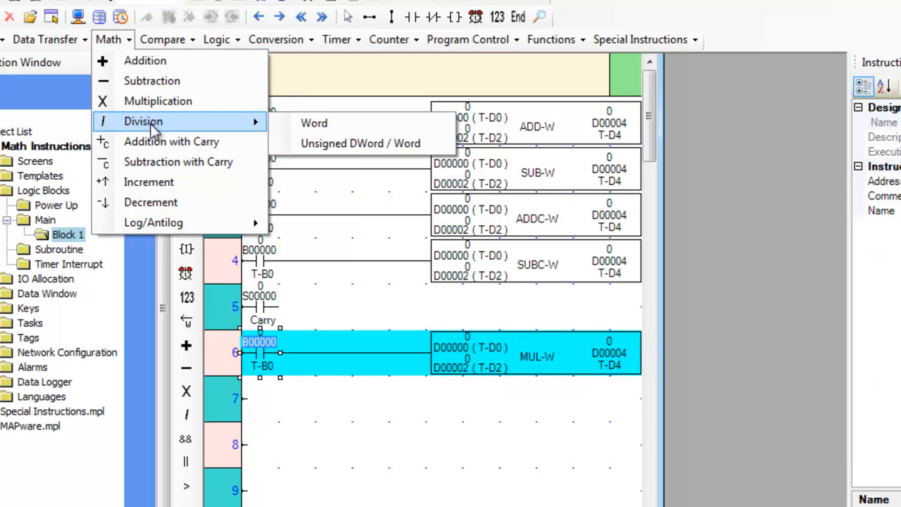
left_click(314, 122)
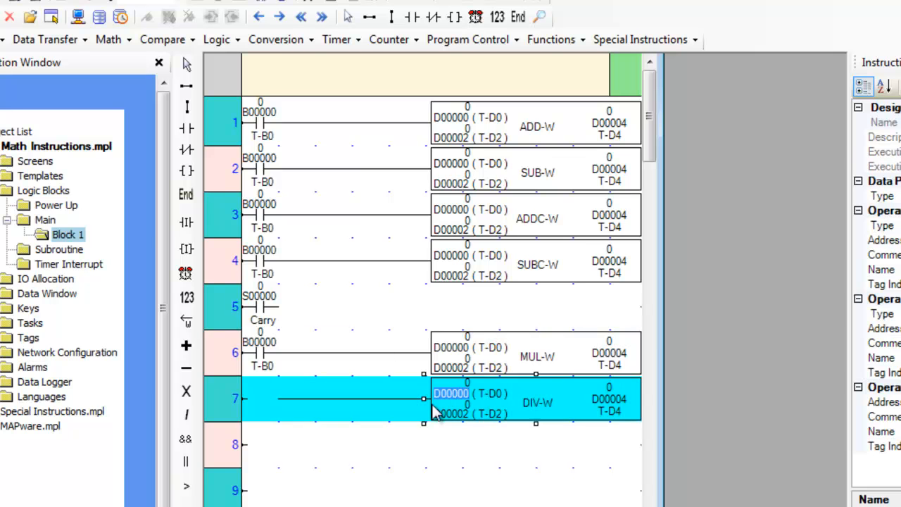
left_click(107, 38)
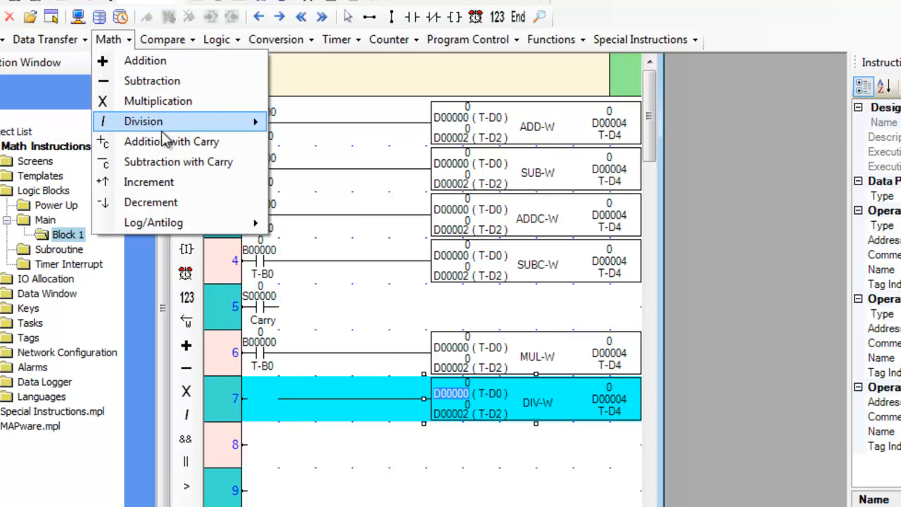
left_click(143, 121)
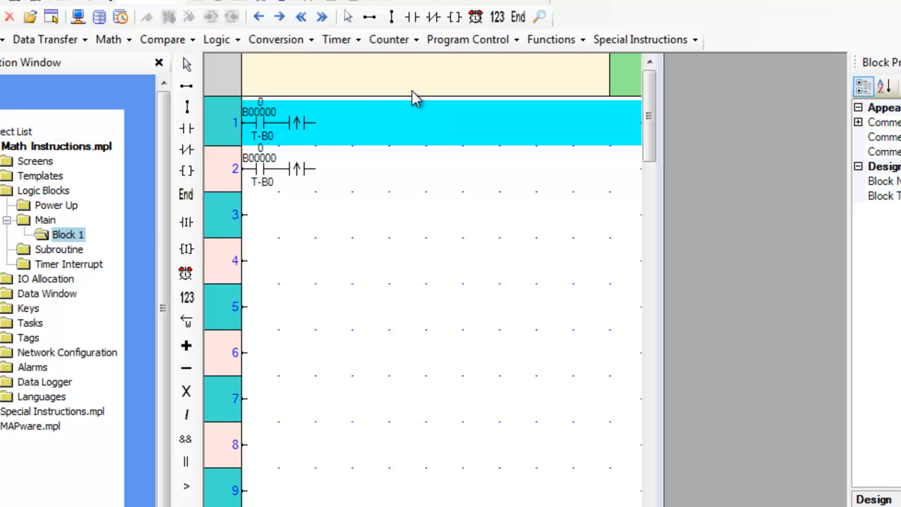
Insert an Increment instruction on rung 1 and a Decrement instruction on rung 2
left_click(107, 39)
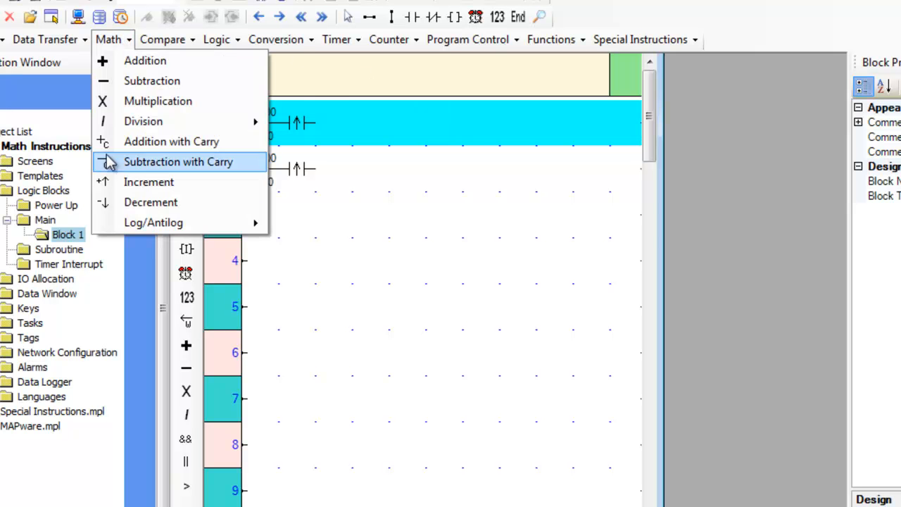
left_click(148, 182)
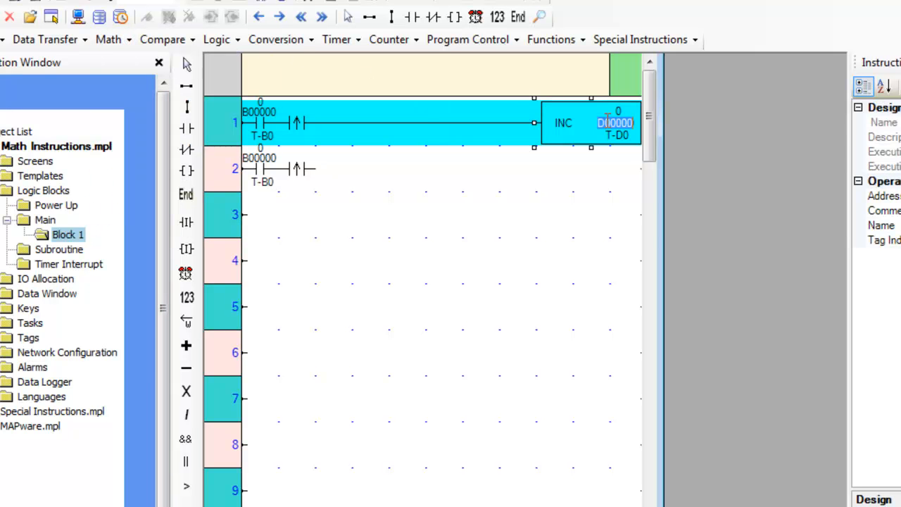
left_click(108, 38)
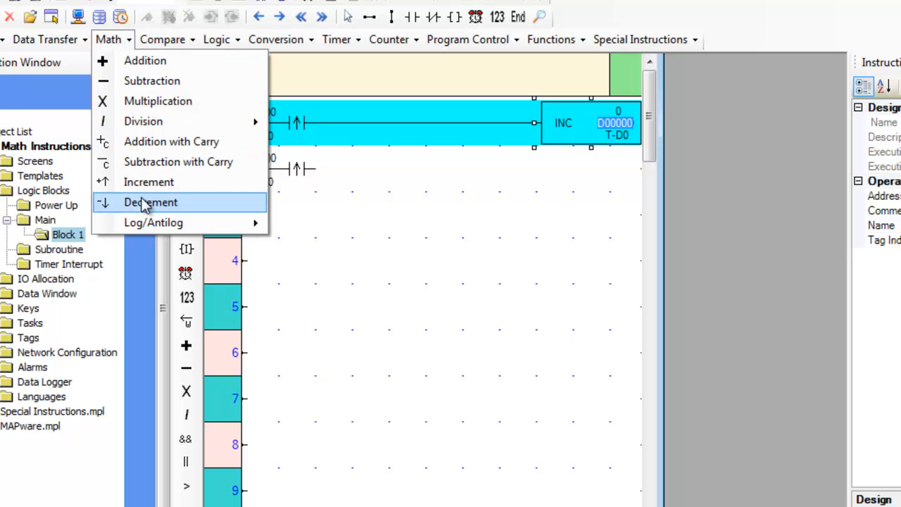
left_click(151, 202)
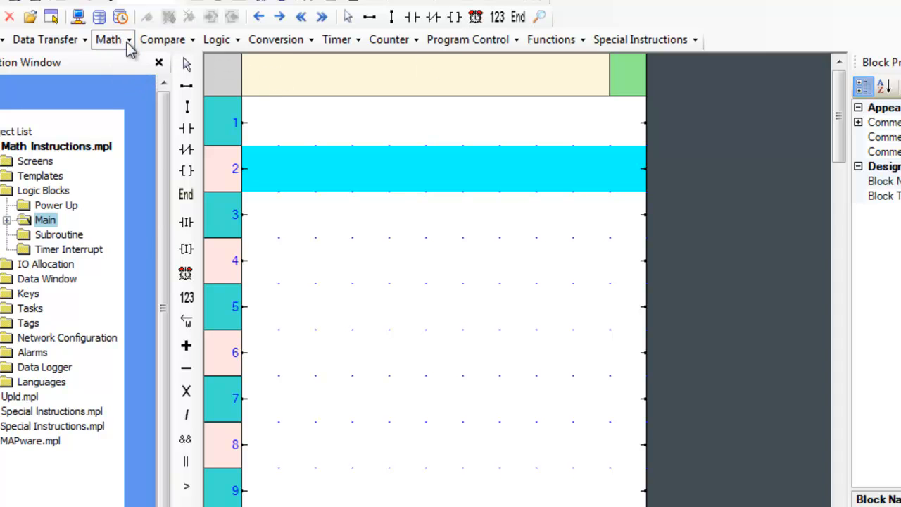
mouse_move(316, 222)
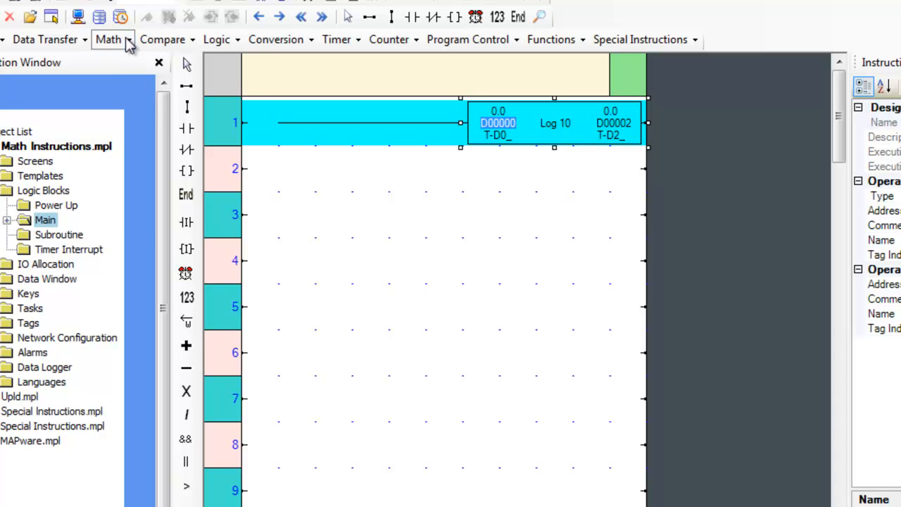
mouse_move(525, 174)
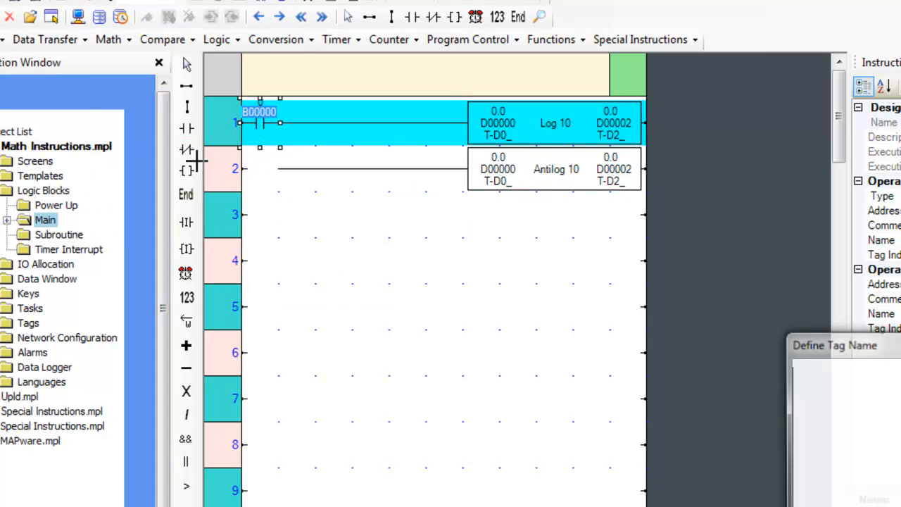
Place contact B00000 on rung 2, then add Log e on rung 3 and Antilog e on rung 4
left_click(187, 128)
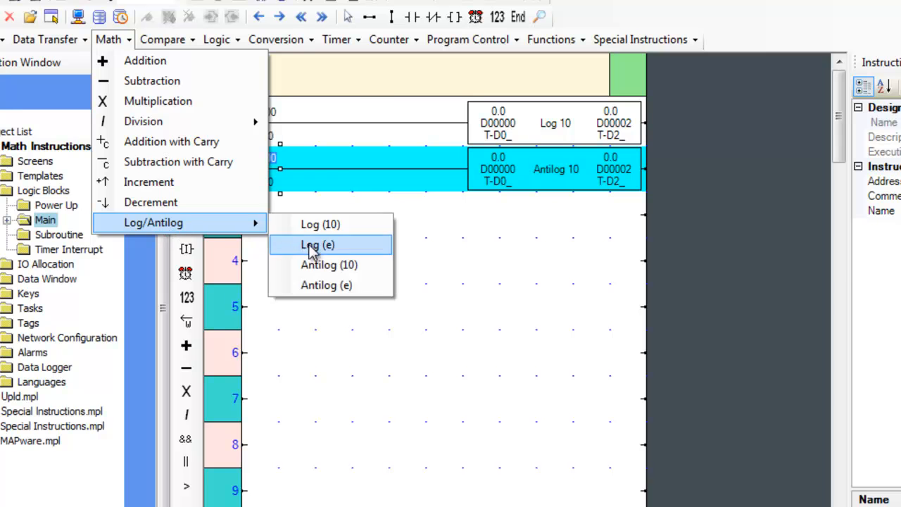
left_click(317, 244)
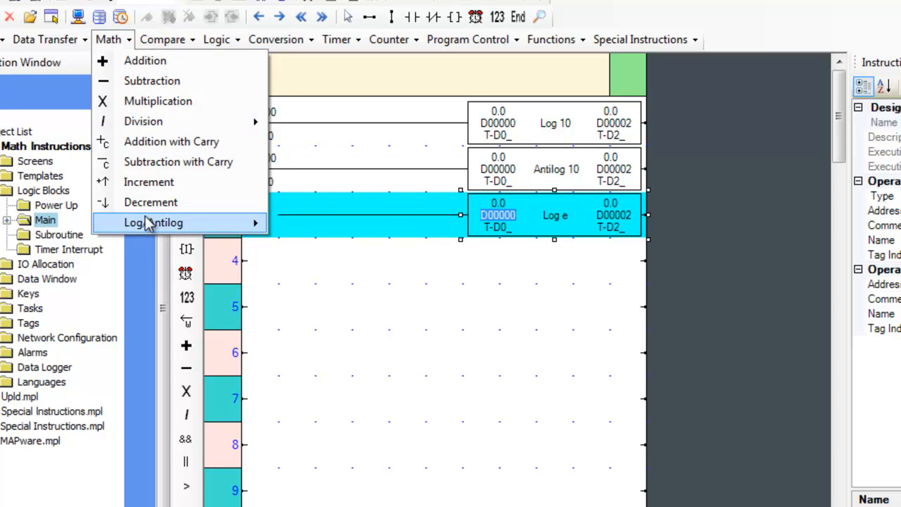
left_click(152, 222)
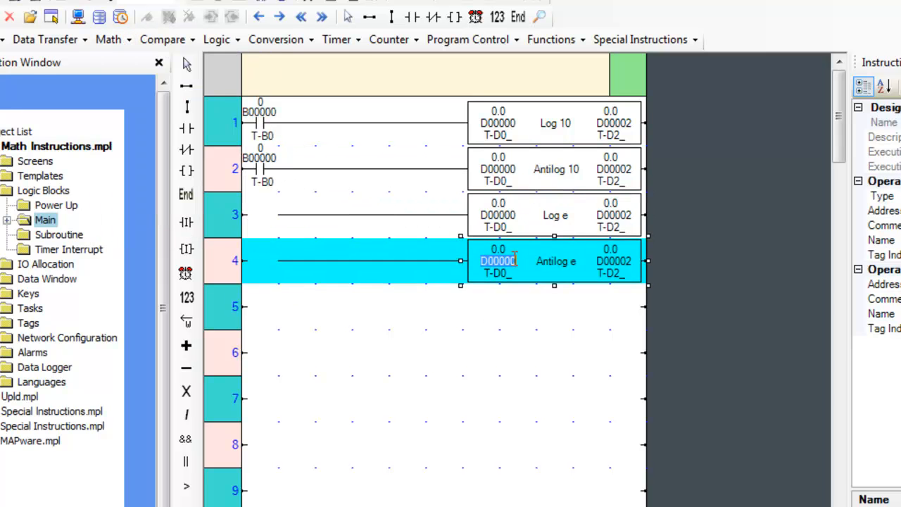